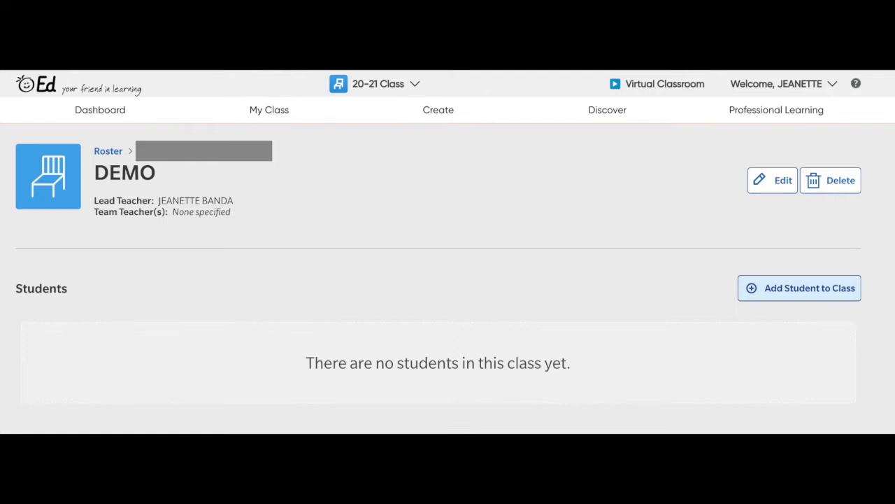
- Browse the Assessment resources for HMH Into Reading Texas Grade 02
click(798, 288)
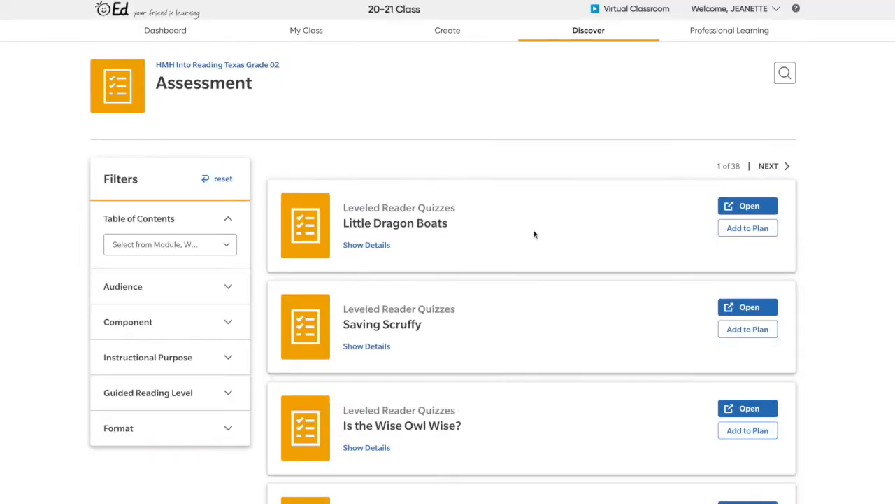
- Scroll through the filtered Grade 2 online leveled reader quizzes for students
scroll(down, 3)
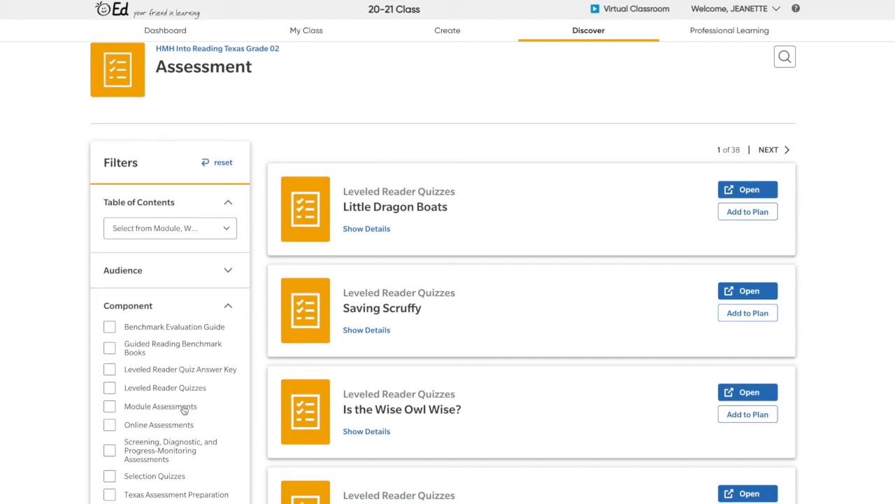
scroll(down, 3)
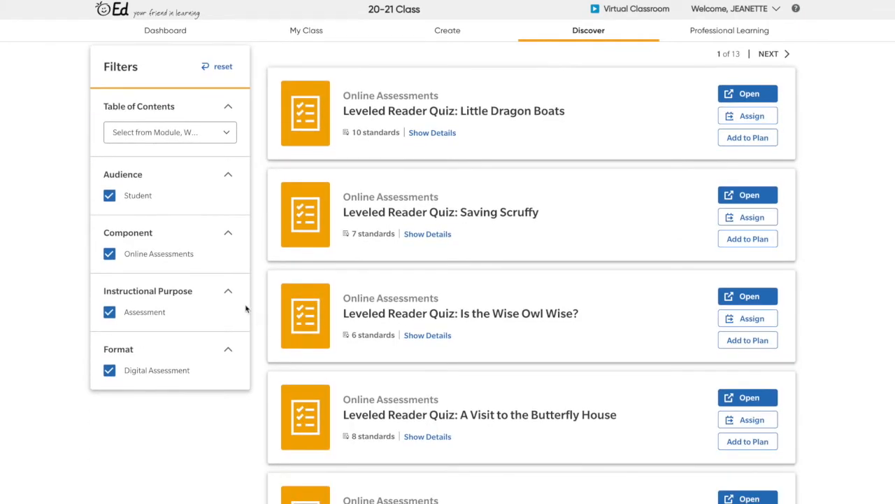
- Filter to Module 1: Be a Super Citizen and launch Selection Quiz: Clark the Shark
click(170, 132)
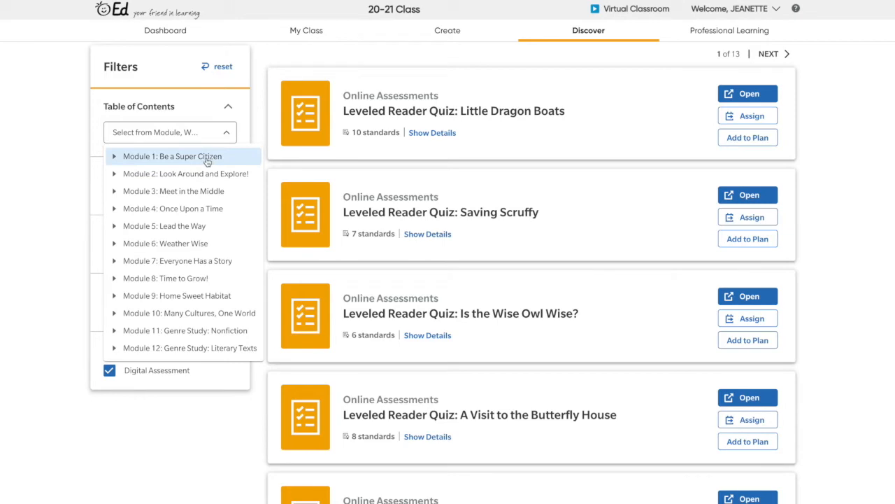
click(173, 156)
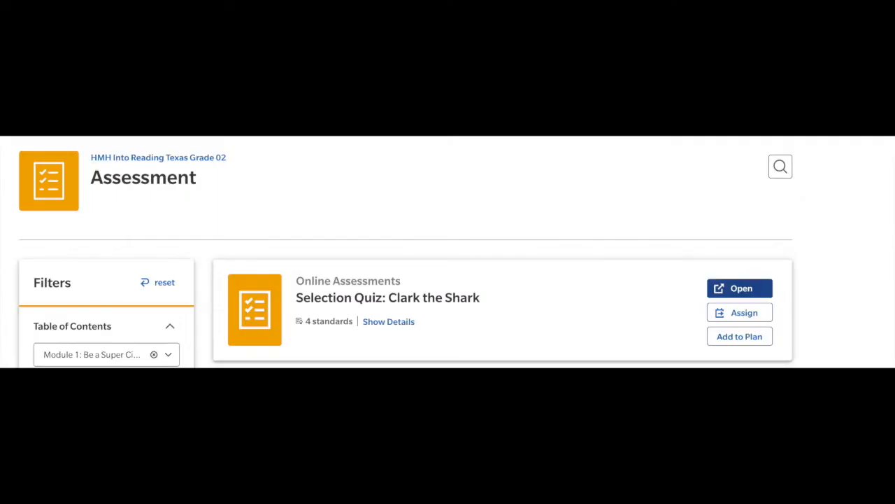
click(739, 288)
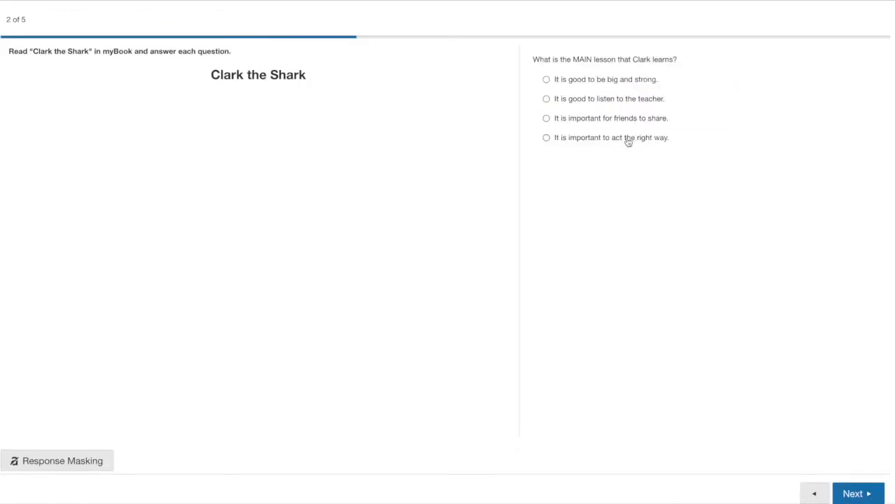